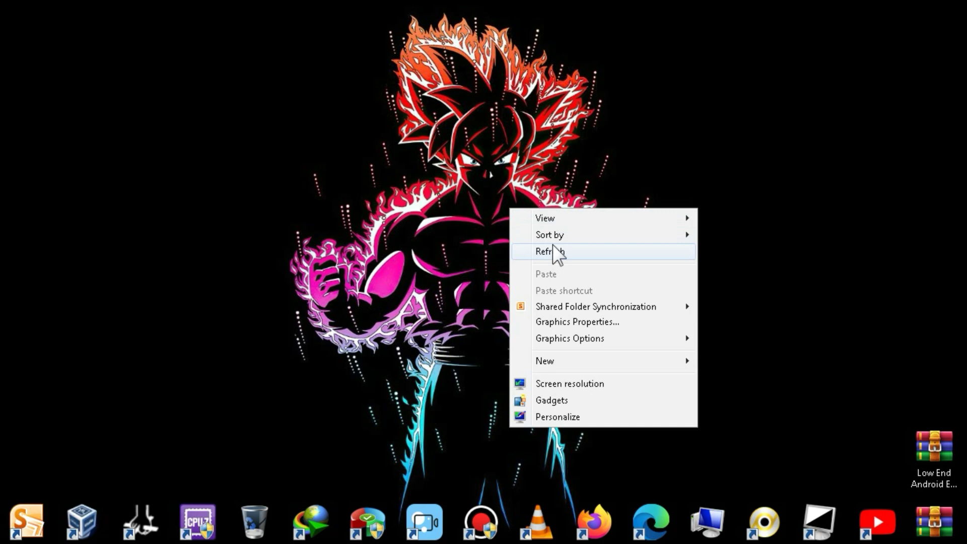
View the PC's system specs via Computer > Properties: i5 processor, 2 GB RAM, 32-bit.
{"action": "left_click", "coordinate": [548, 251]}
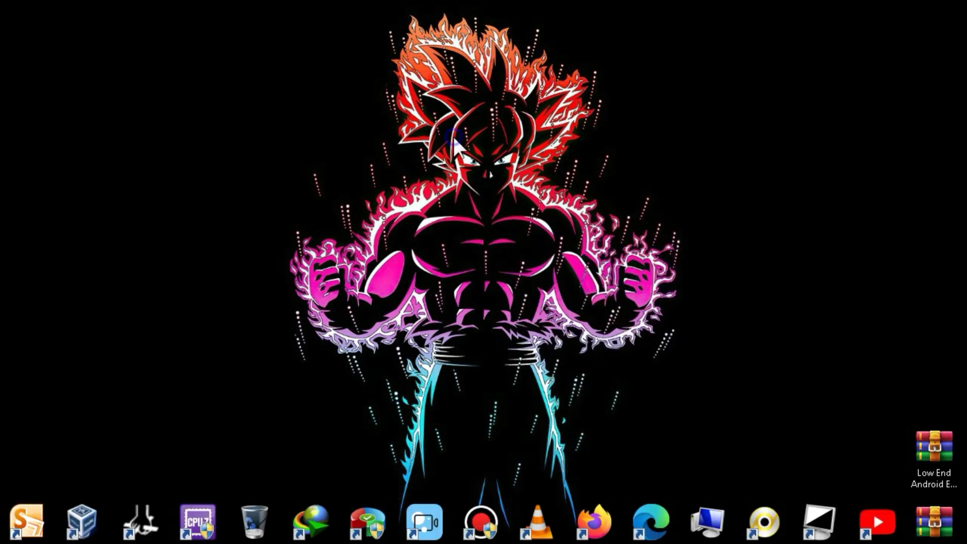
{"action": "mouse_move", "coordinate": [558, 256]}
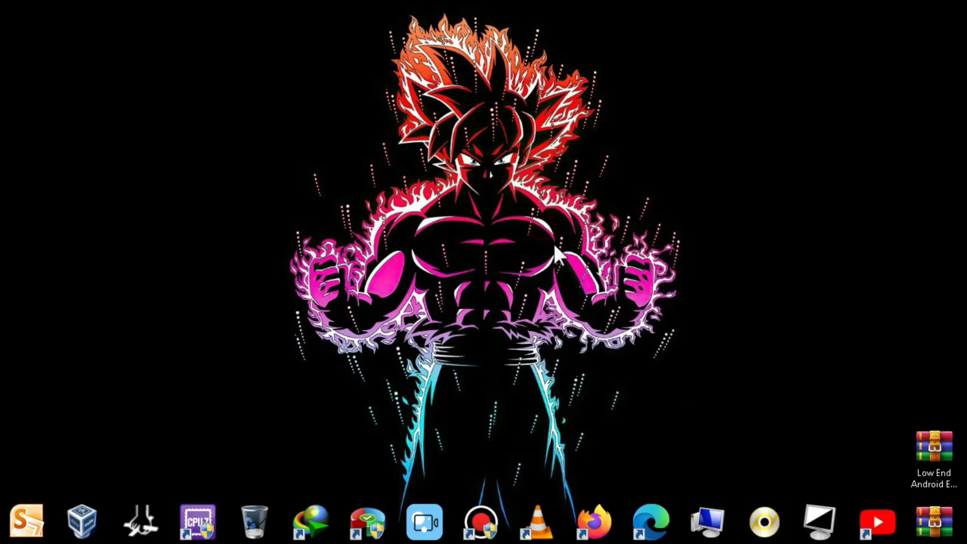
{"action": "right_click", "coordinate": [706, 520]}
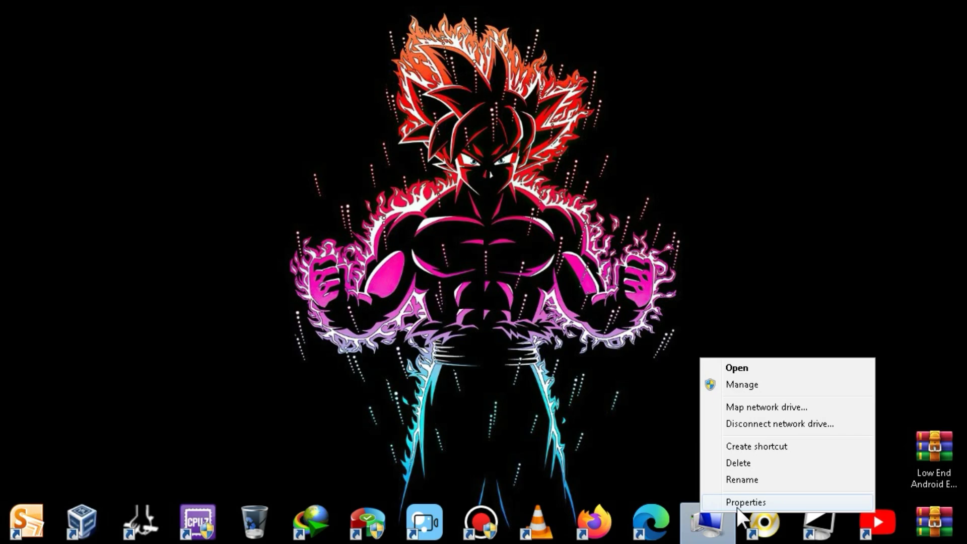
{"action": "left_click", "coordinate": [745, 501]}
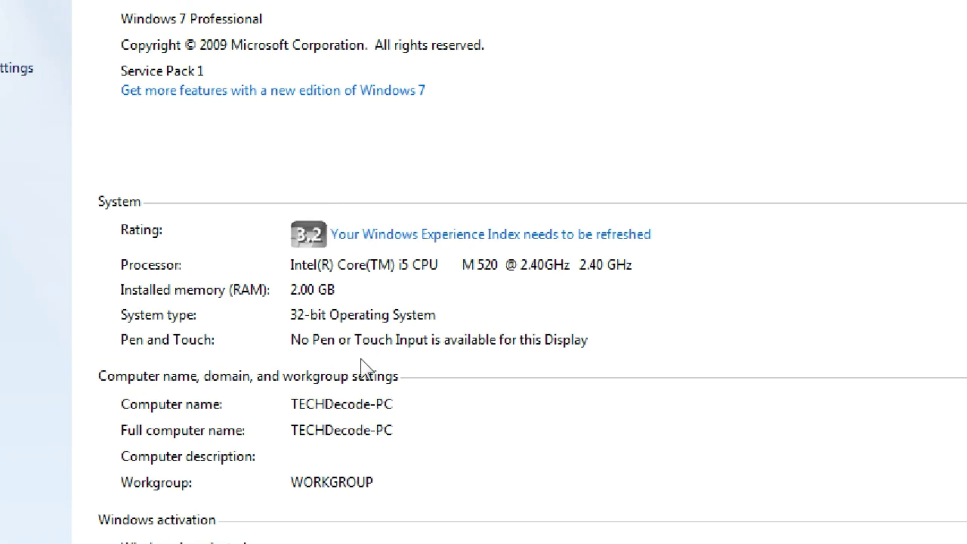
{"action": "mouse_move", "coordinate": [311, 268]}
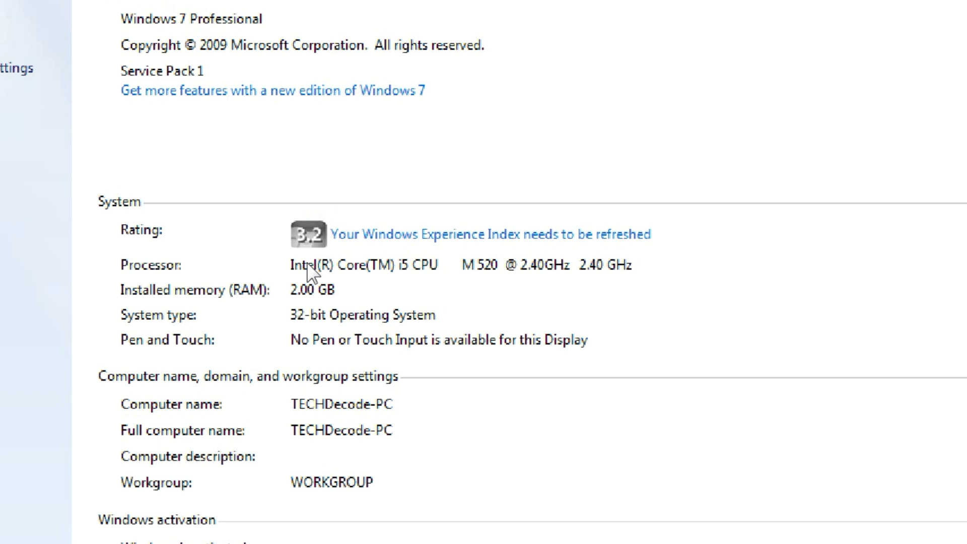
{"action": "mouse_move", "coordinate": [474, 255]}
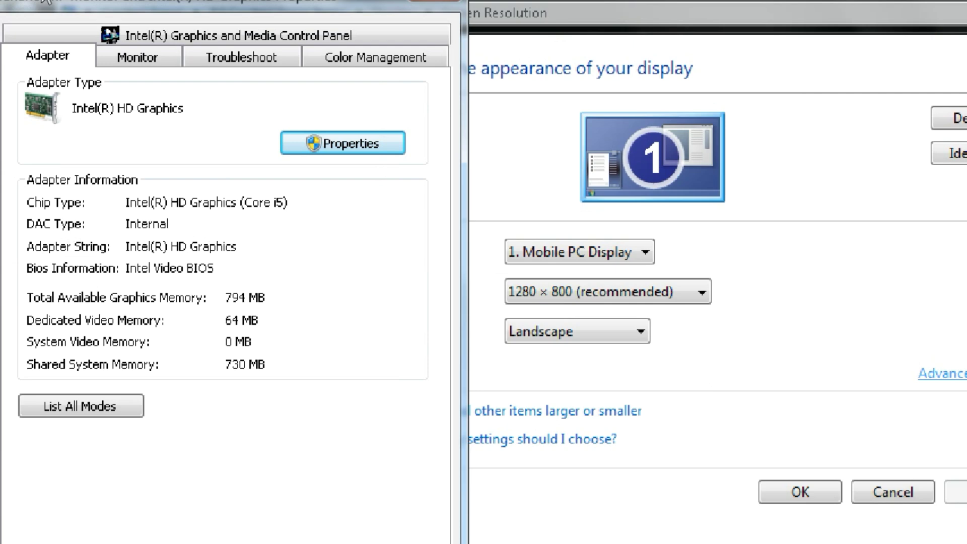
{"action": "mouse_move", "coordinate": [213, 178]}
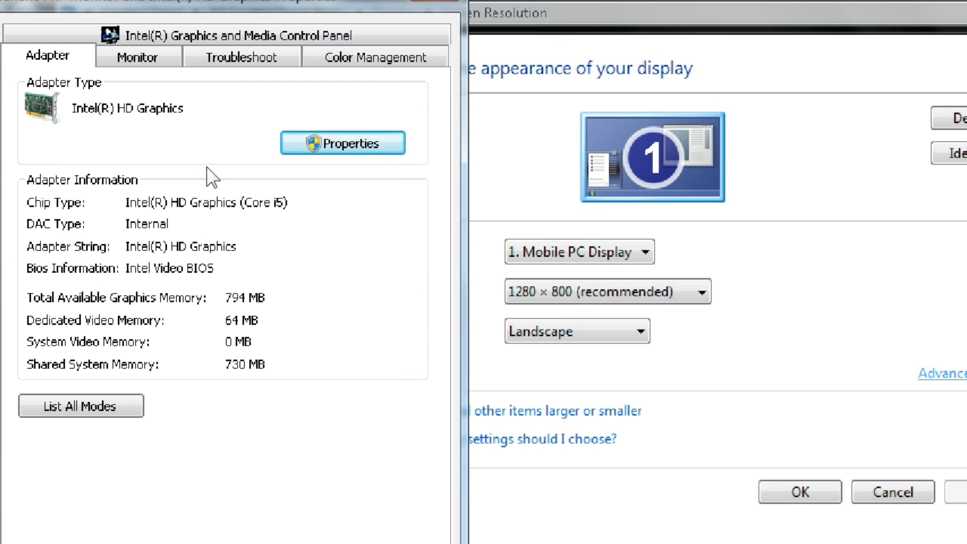
{"action": "mouse_move", "coordinate": [179, 219]}
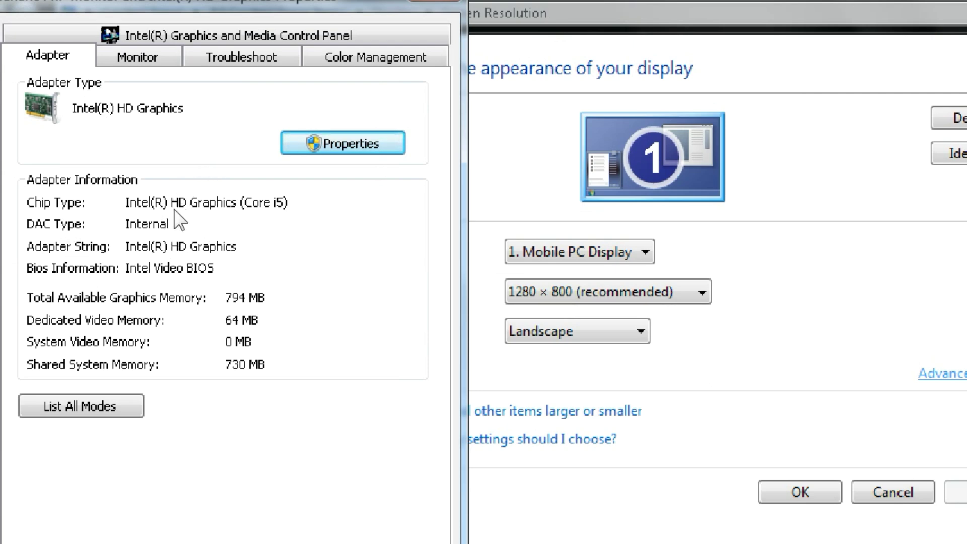
Close the display dialogs and locate memu-7-0-7.exe in the extracted emulator folder.
{"action": "left_click", "coordinate": [167, 386]}
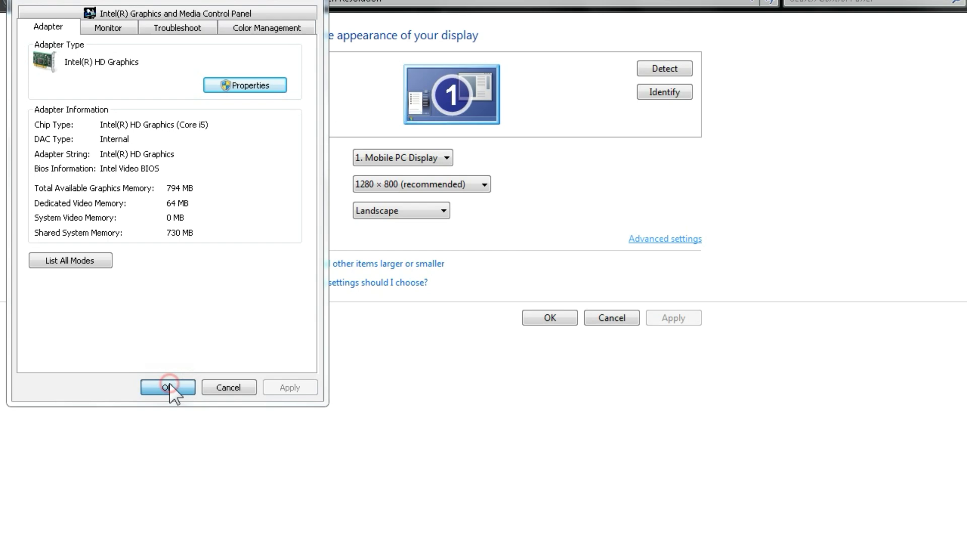
{"action": "left_click", "coordinate": [166, 387]}
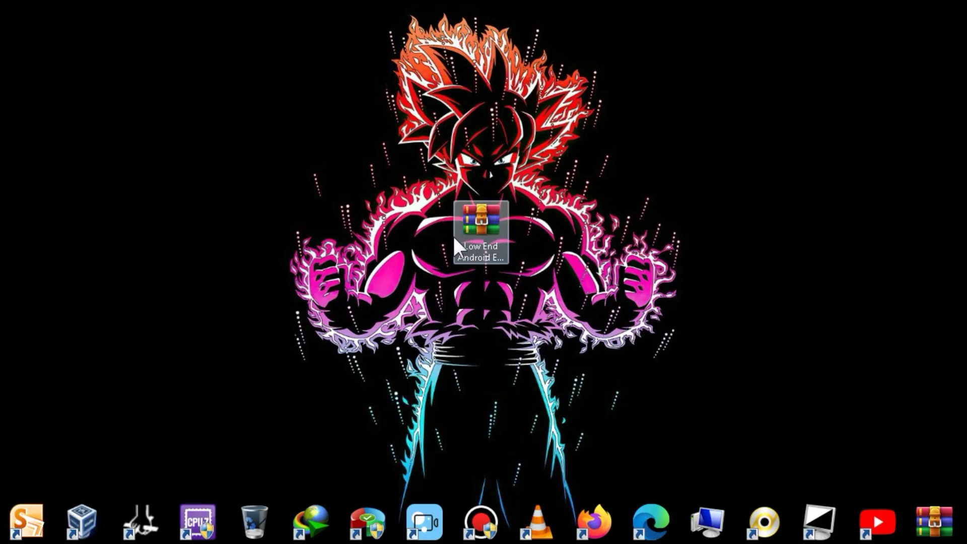
{"action": "mouse_move", "coordinate": [499, 256]}
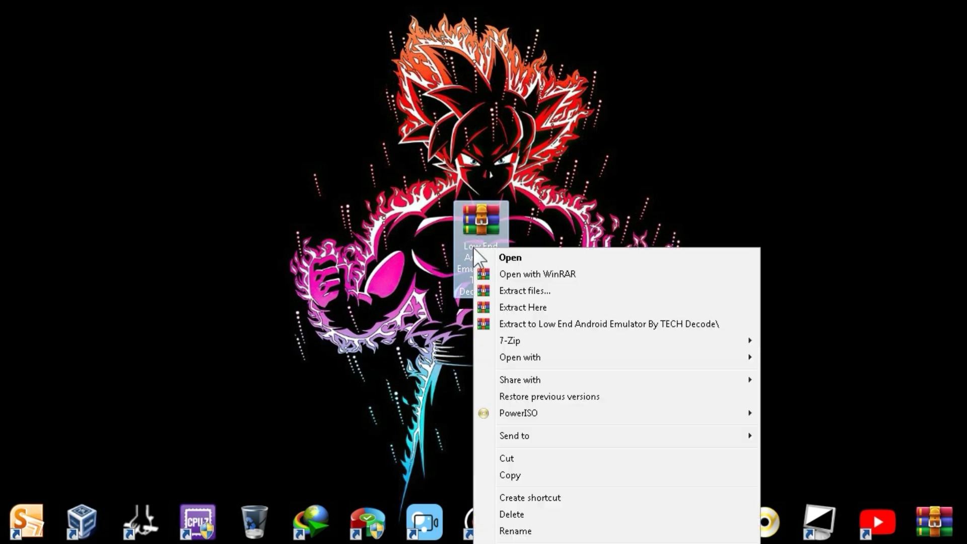
{"action": "mouse_move", "coordinate": [524, 290]}
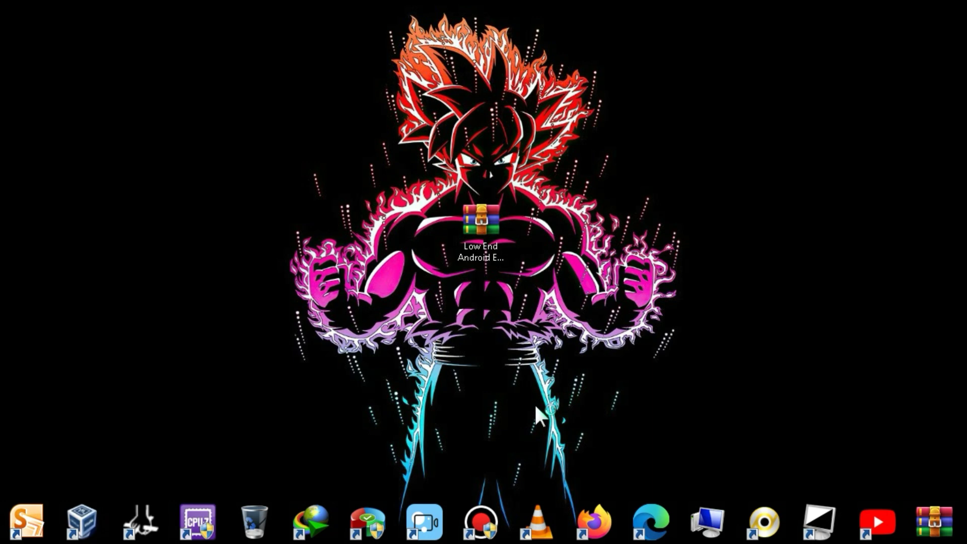
{"action": "double_click", "coordinate": [481, 228]}
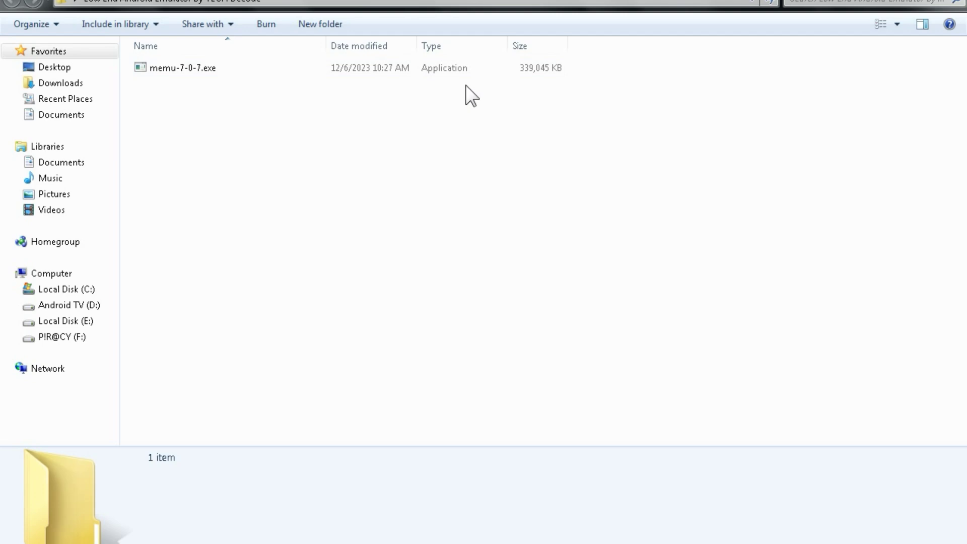
{"action": "left_click", "coordinate": [184, 68]}
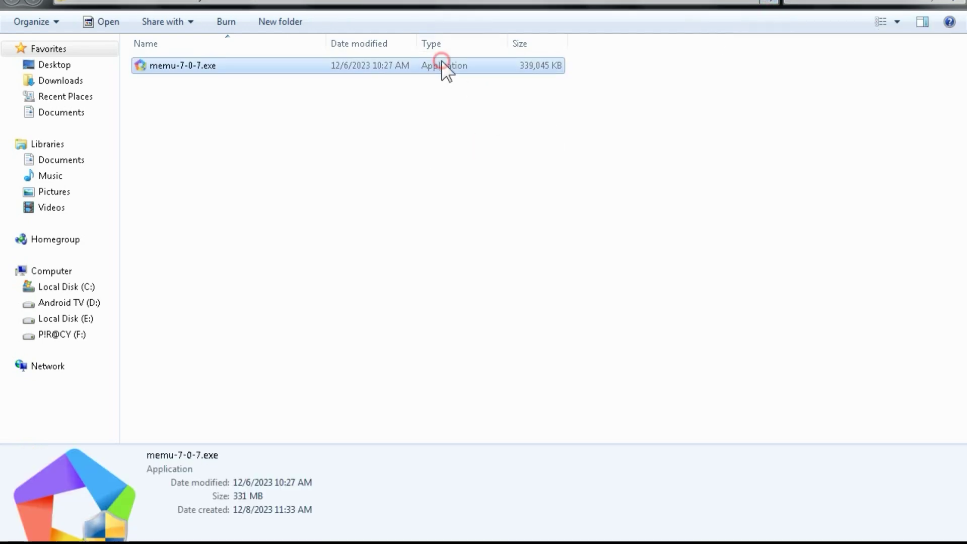
Install MEmu to D:\Program Files\Microvirt and launch it from the finished installer.
{"action": "double_click", "coordinate": [183, 65]}
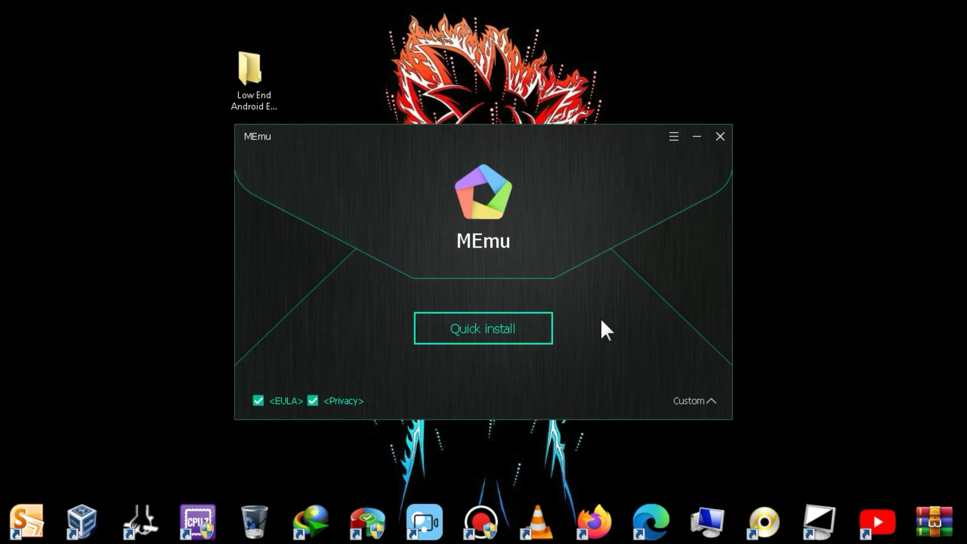
{"action": "left_click", "coordinate": [692, 401]}
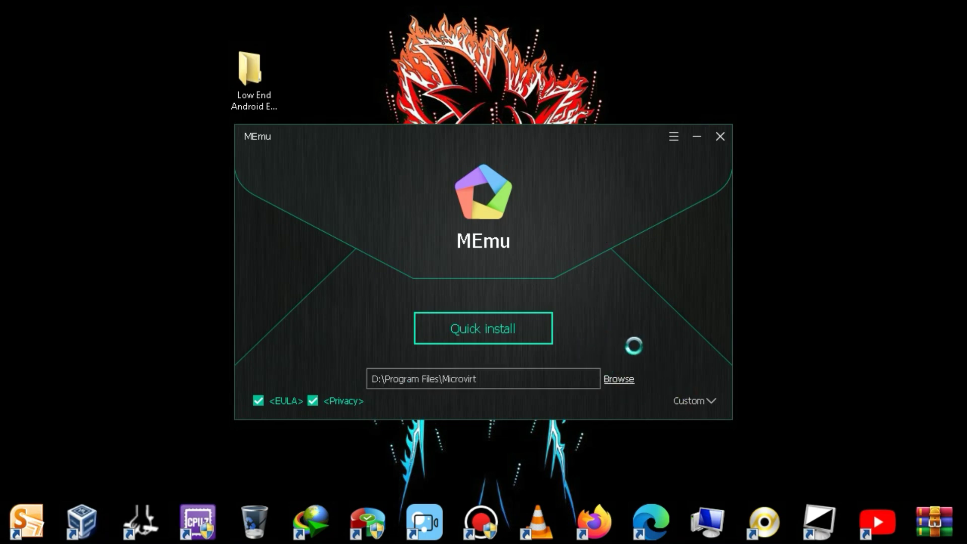
{"action": "left_click", "coordinate": [617, 378]}
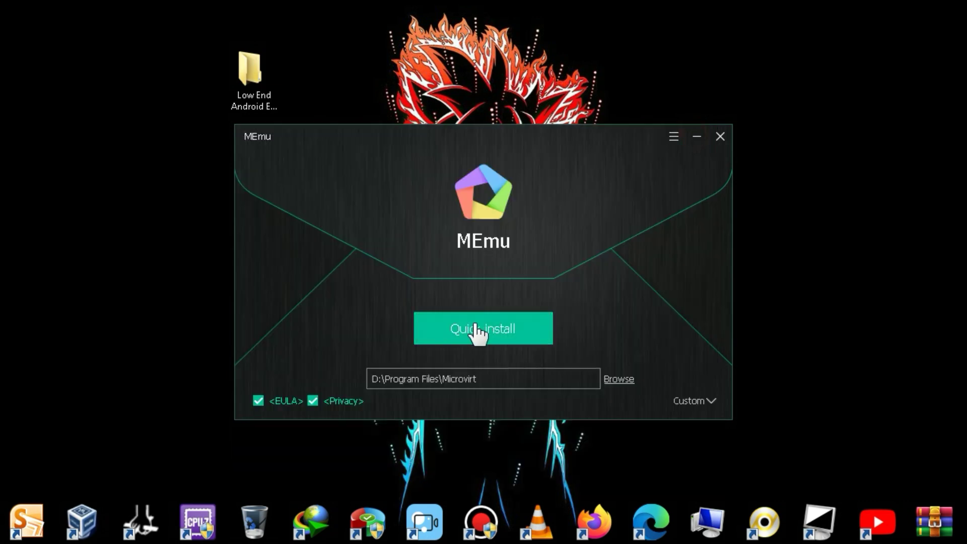
{"action": "left_click", "coordinate": [482, 328]}
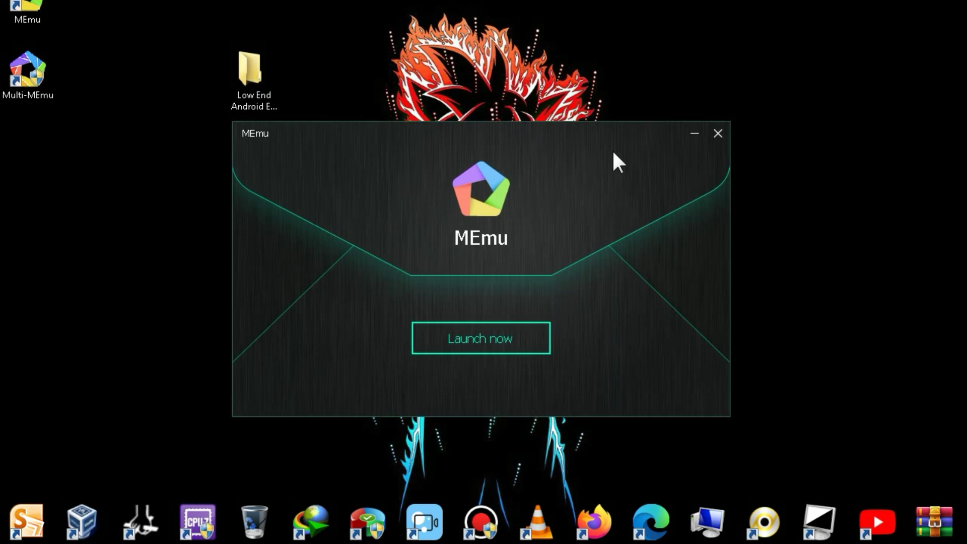
{"action": "left_click", "coordinate": [717, 133]}
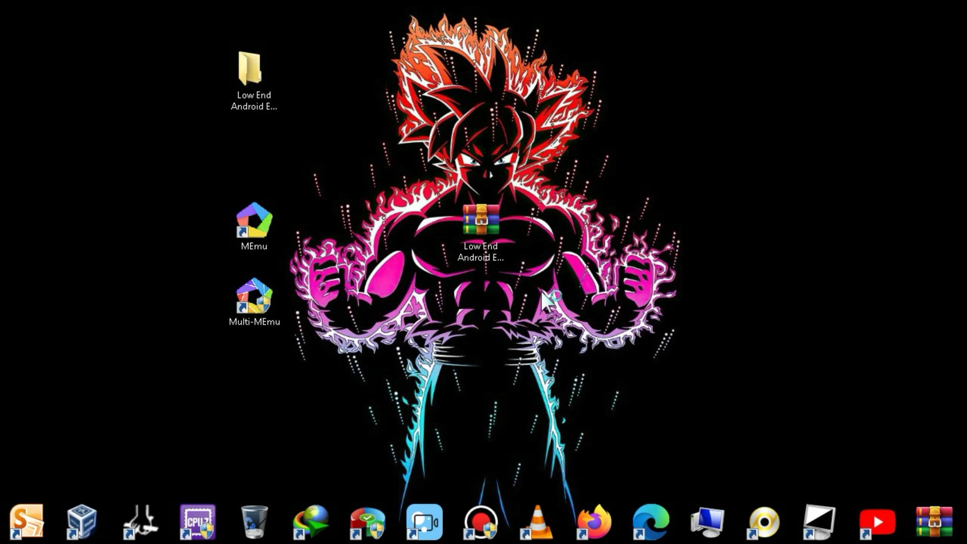
In Multi-MEmu's engine settings, customise performance to 1 CPU and 512 MB RAM.
{"action": "double_click", "coordinate": [252, 298]}
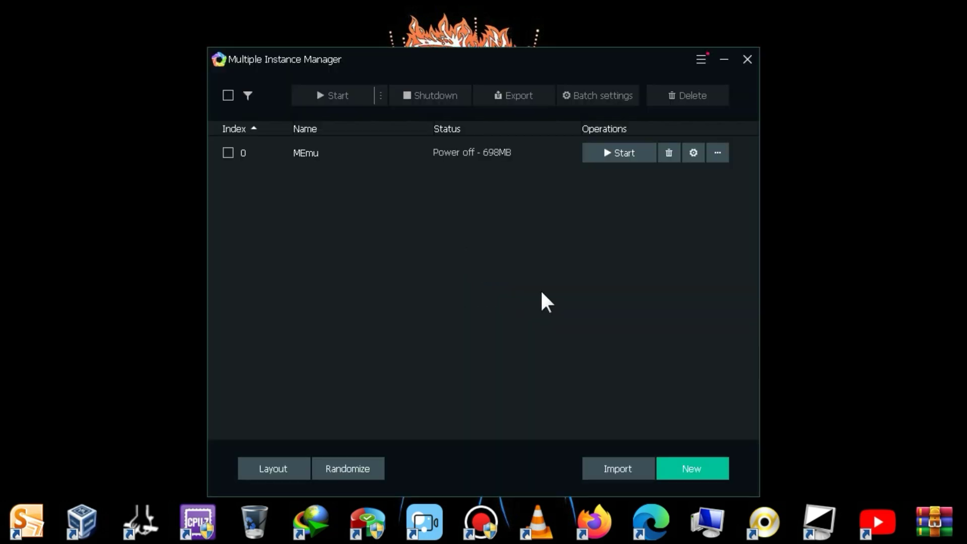
{"action": "mouse_move", "coordinate": [583, 240]}
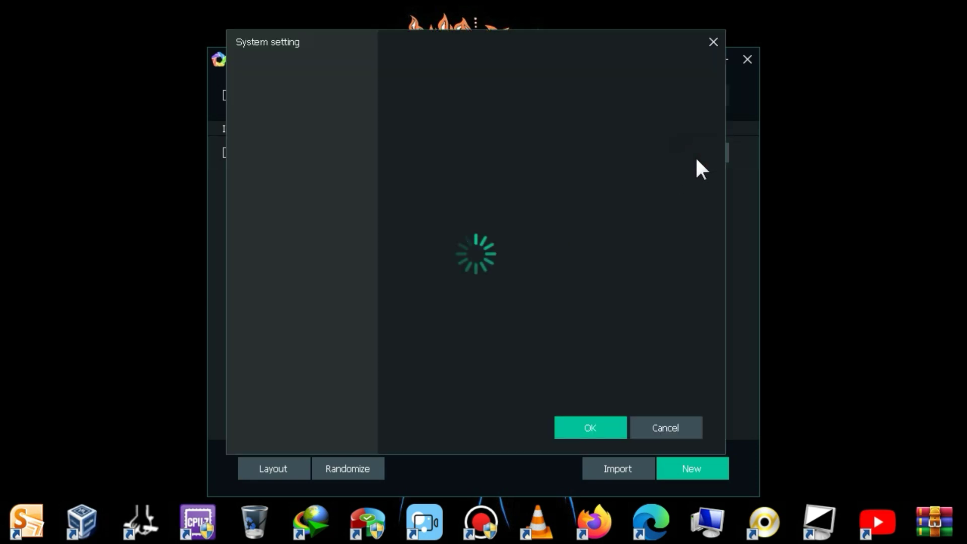
{"action": "mouse_move", "coordinate": [586, 54]}
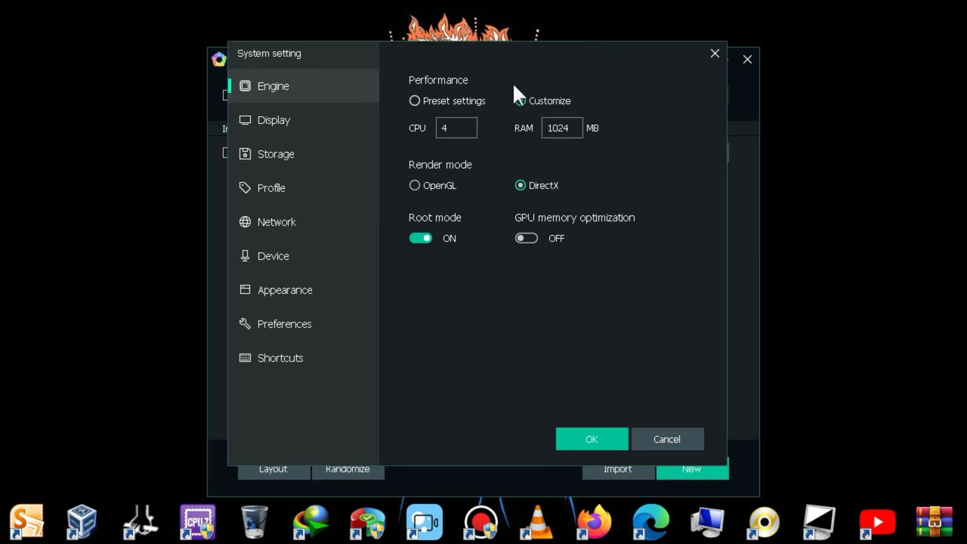
{"action": "left_click", "coordinate": [520, 100]}
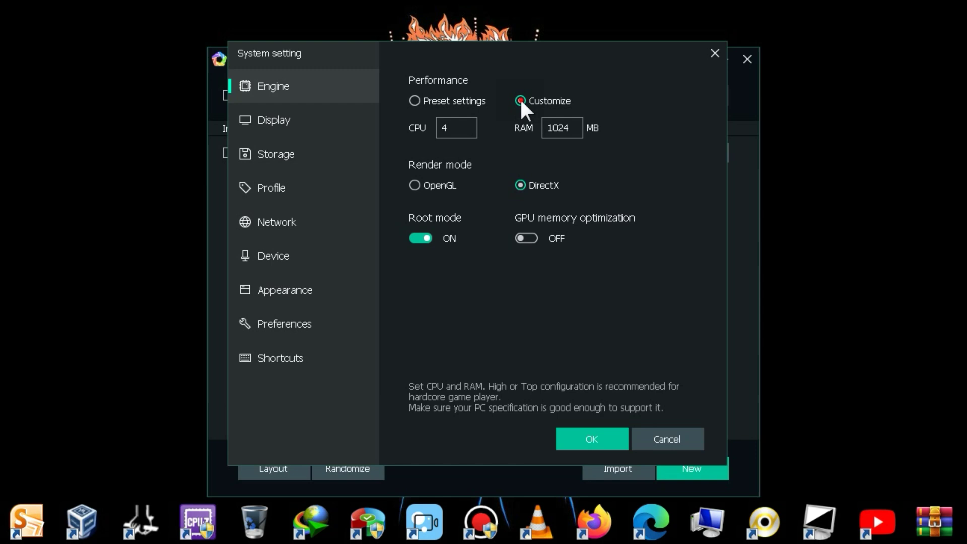
{"action": "left_click", "coordinate": [455, 128]}
{"action": "type", "text": "1"}
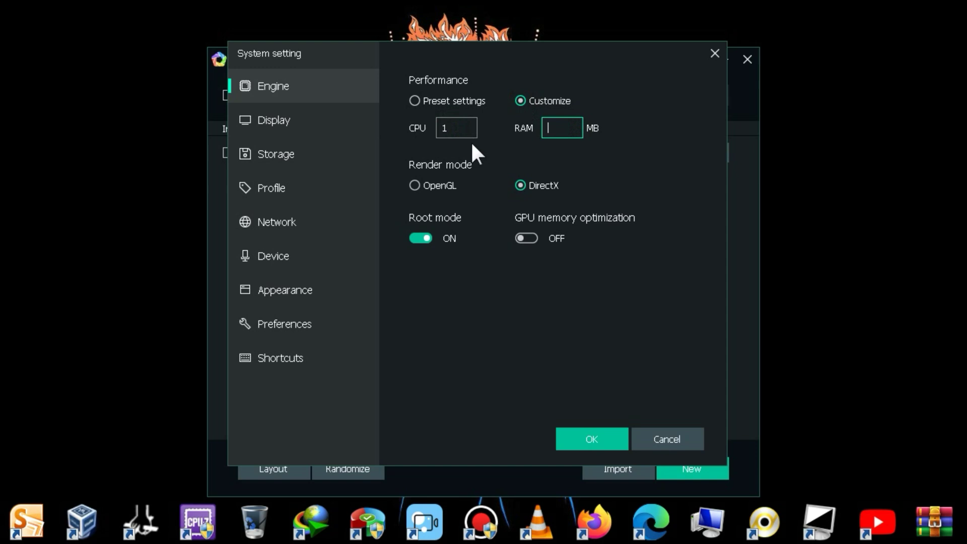
{"action": "type", "text": "512"}
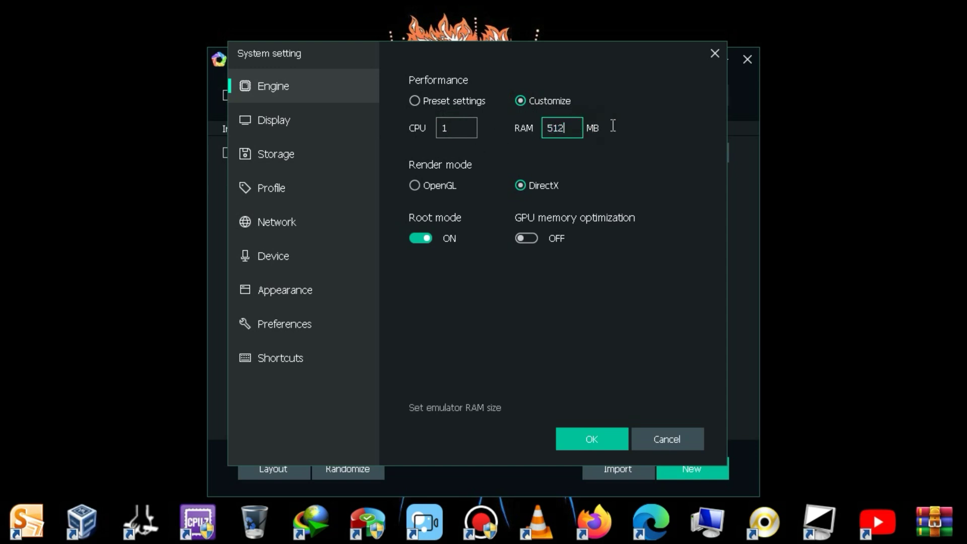
{"action": "triple_click", "coordinate": [561, 127]}
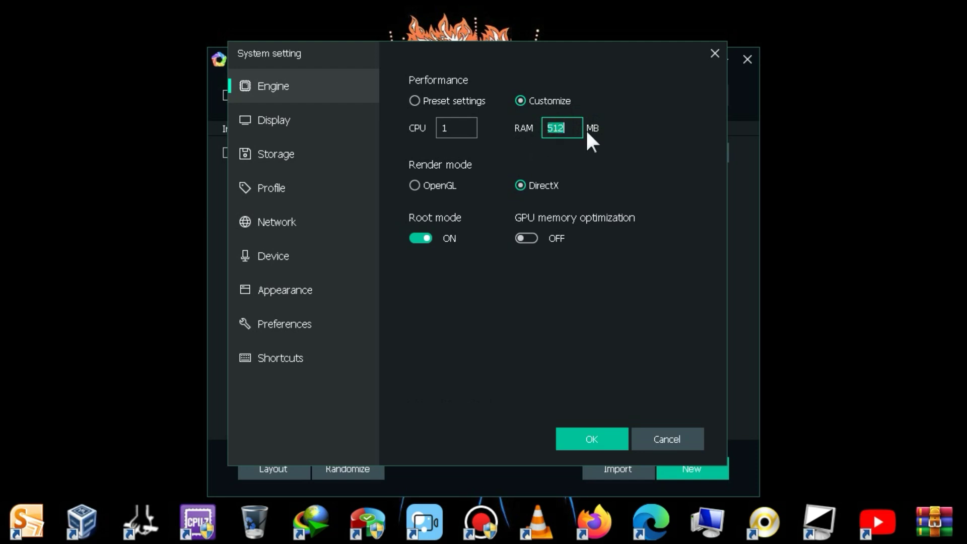
{"action": "left_click", "coordinate": [561, 128]}
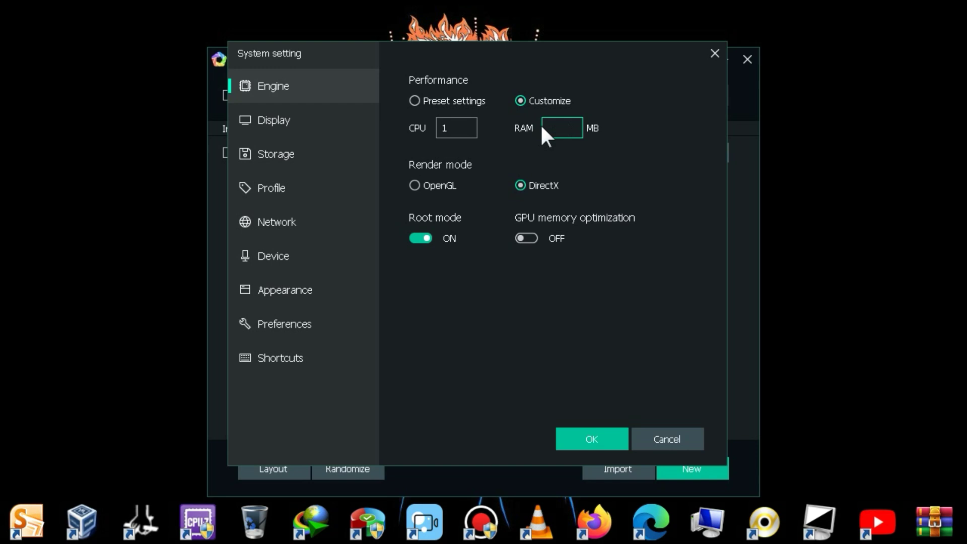
{"action": "type", "text": "512"}
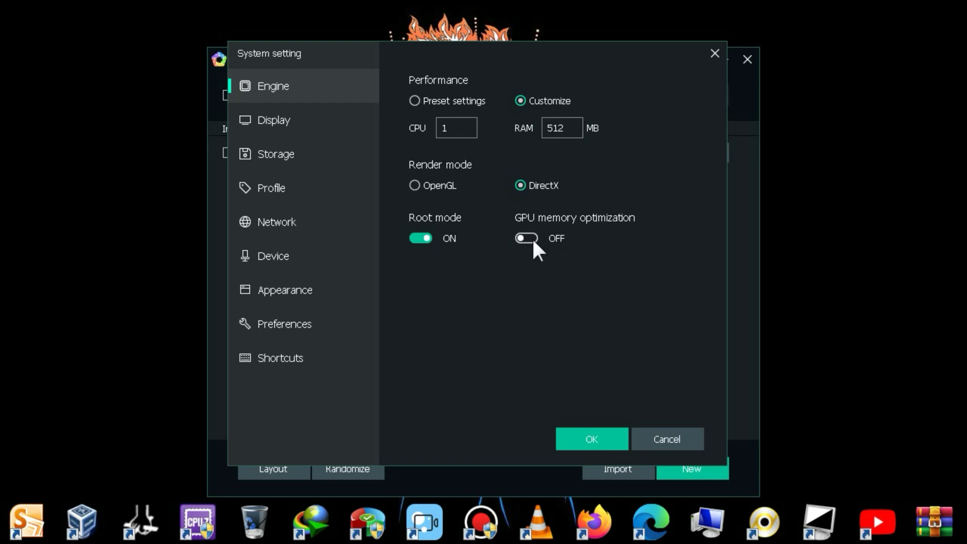
Enable GPU memory optimization for the emulator engine.
{"action": "left_click", "coordinate": [525, 238]}
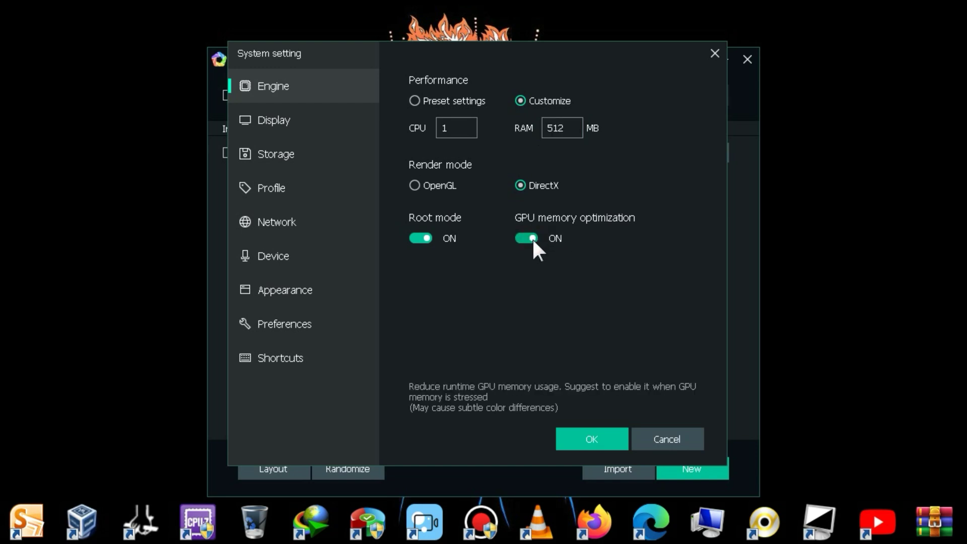
{"action": "left_click", "coordinate": [274, 120]}
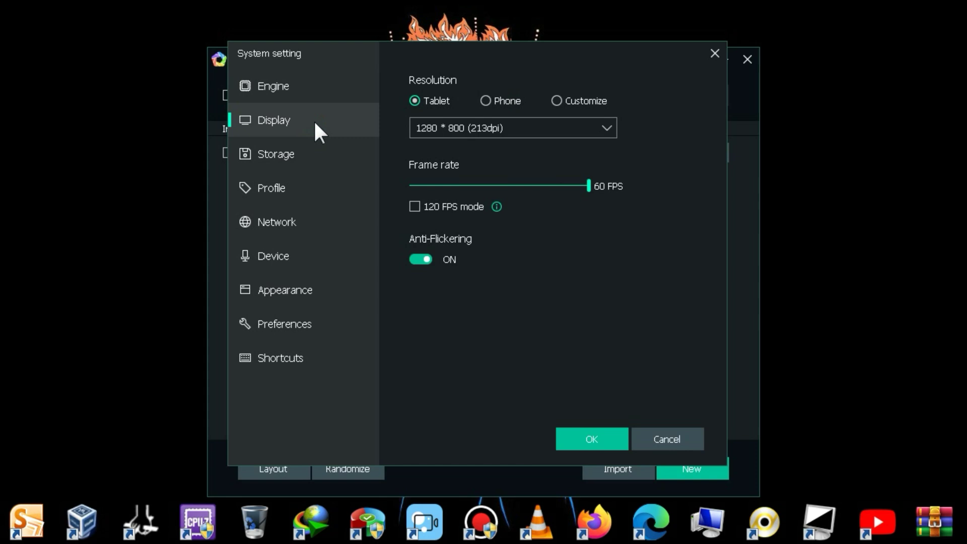
Choose the phone resolution 800 * 1280 and save the emulator settings.
{"action": "left_click", "coordinate": [486, 101]}
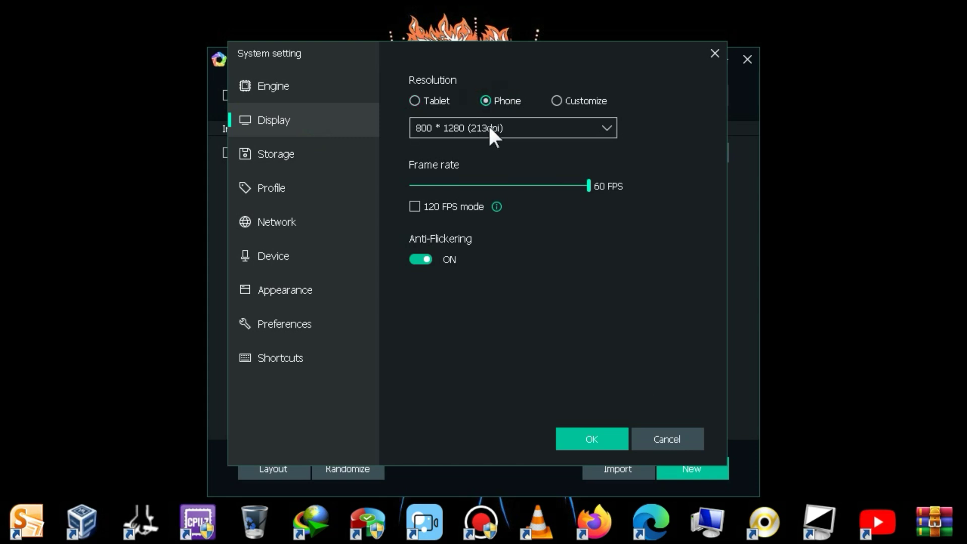
{"action": "mouse_move", "coordinate": [531, 134]}
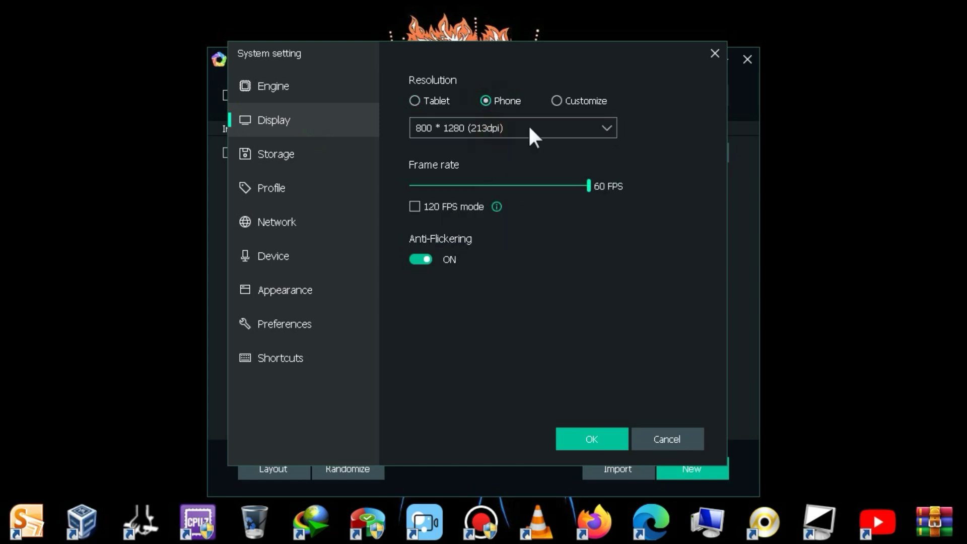
{"action": "left_click", "coordinate": [273, 256]}
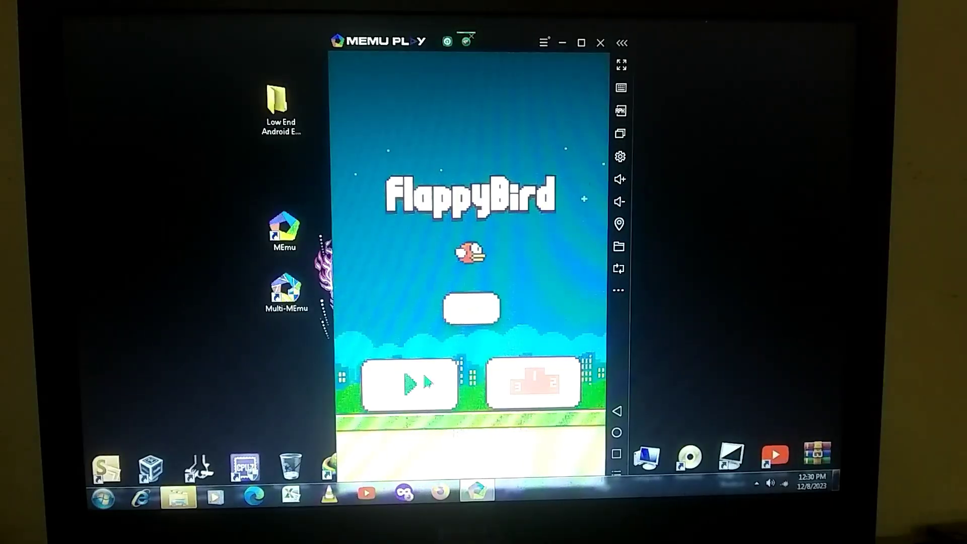
Play a Flappy Bird round by flapping, then restart after Game Over.
{"action": "left_click", "coordinate": [404, 382]}
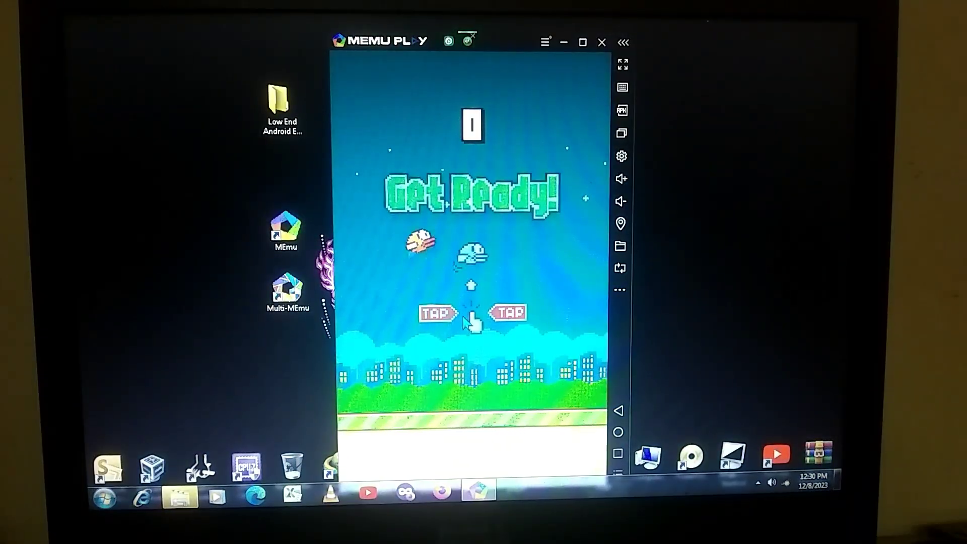
{"action": "left_click", "coordinate": [471, 314]}
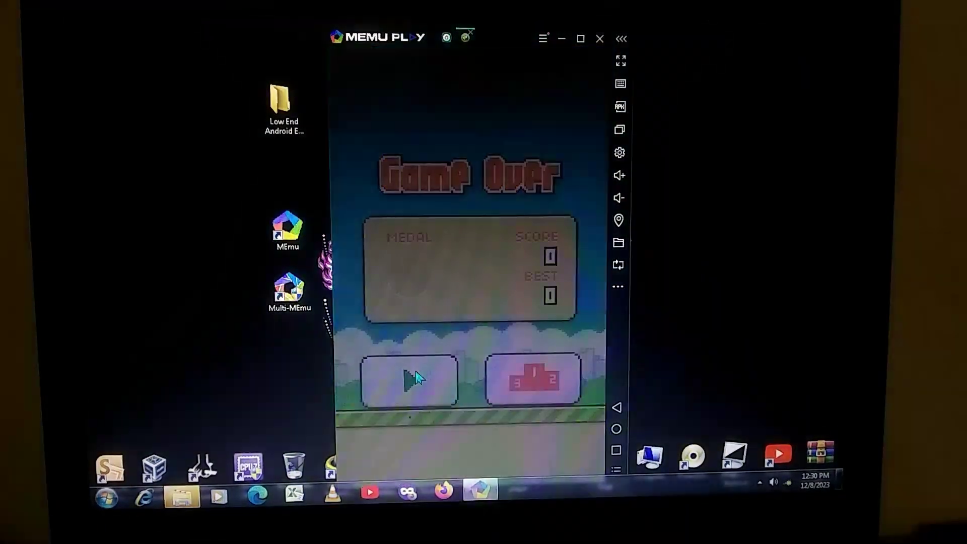
{"action": "left_click", "coordinate": [408, 379]}
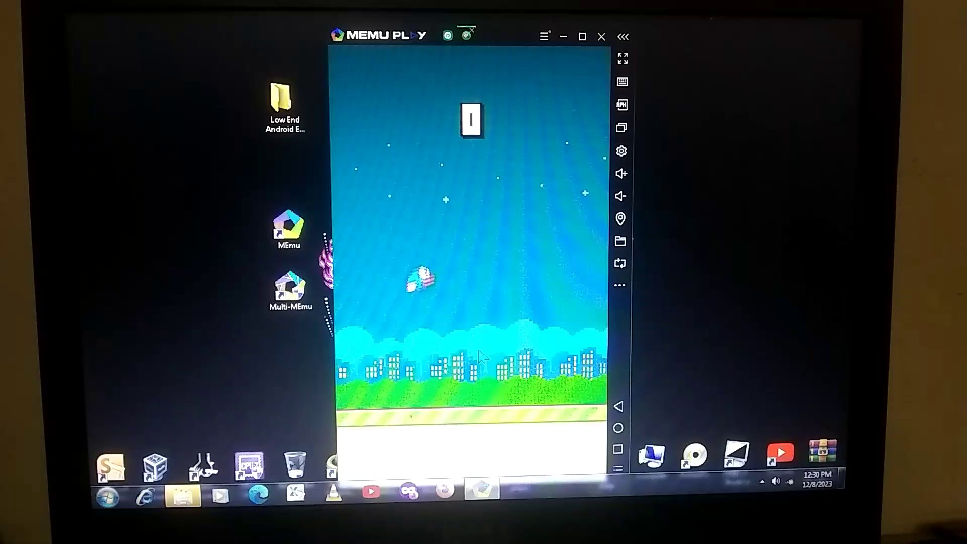